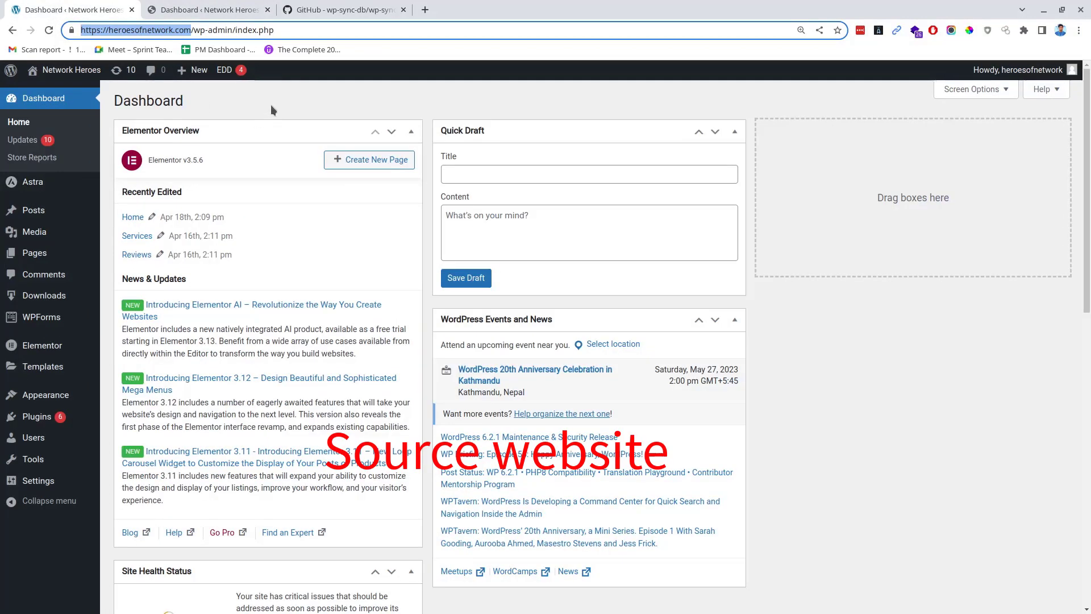
Publish the 'Test For DB Sync' post on the source site, confirming in the pre-publish panel
{"action": "left_click", "coordinate": [214, 184]}
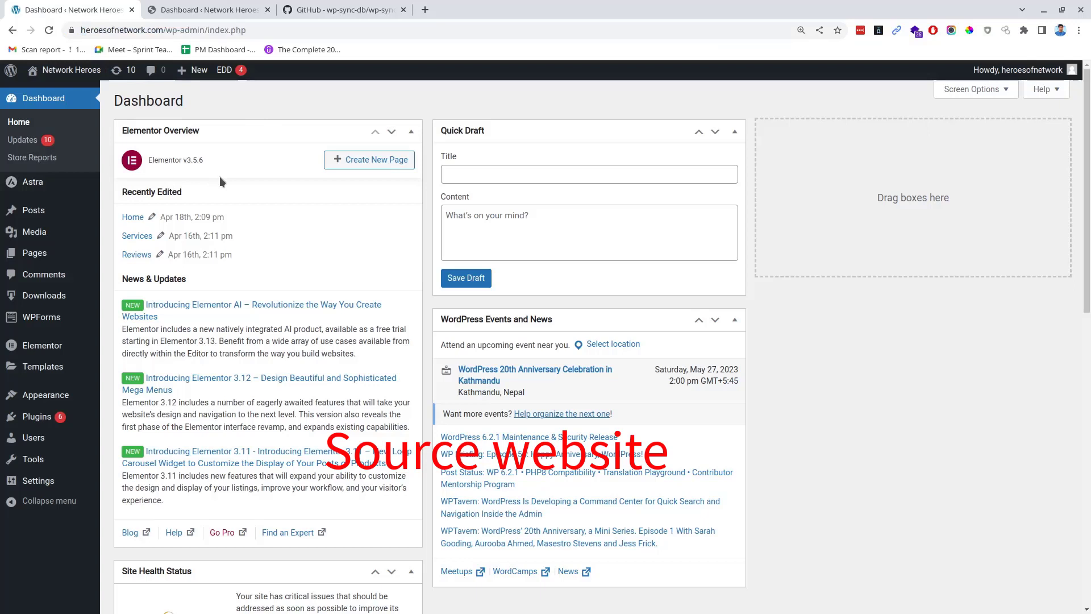
{"action": "left_click", "coordinate": [127, 230]}
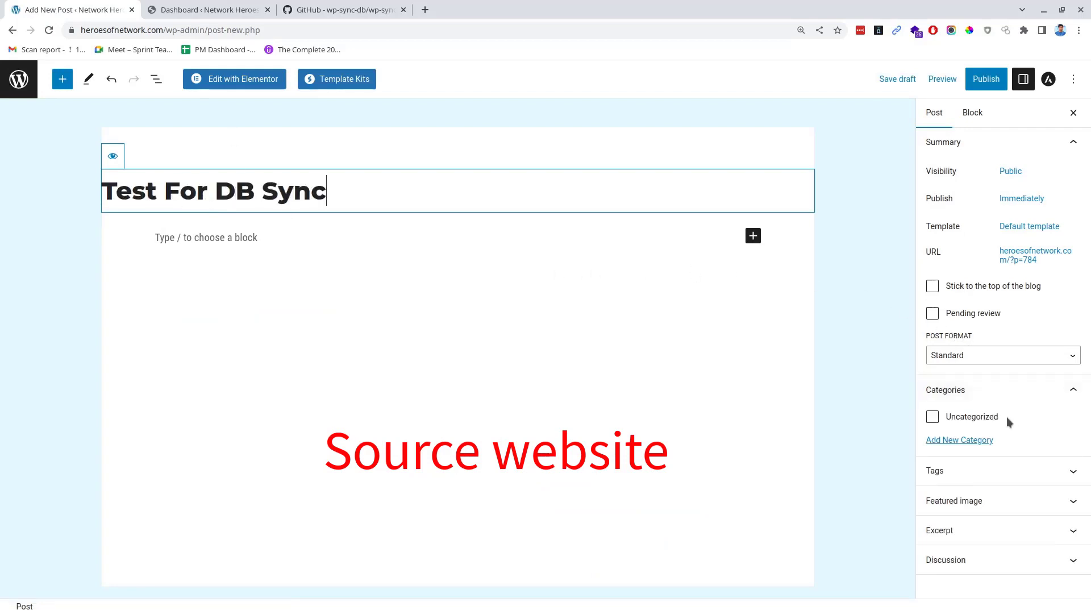
{"action": "left_click", "coordinate": [985, 78]}
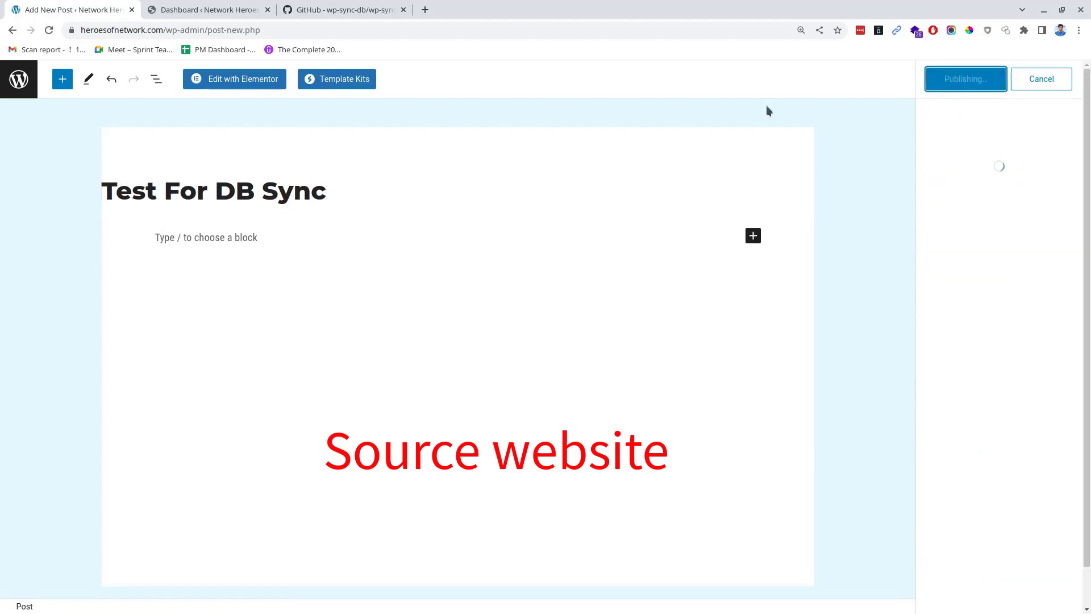
{"action": "left_click", "coordinate": [965, 78]}
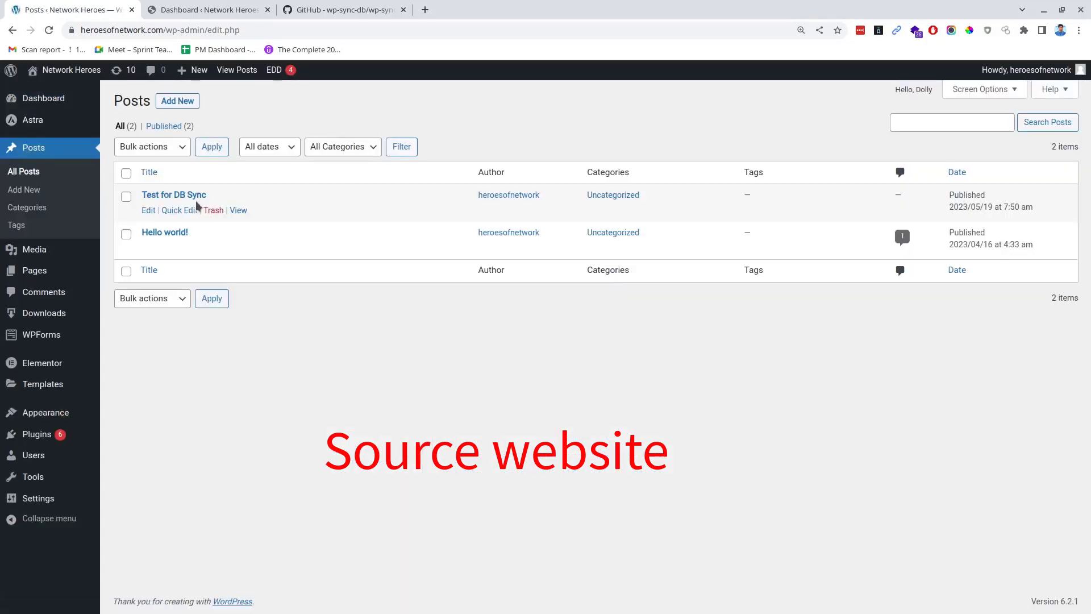
{"action": "mouse_move", "coordinate": [229, 70]}
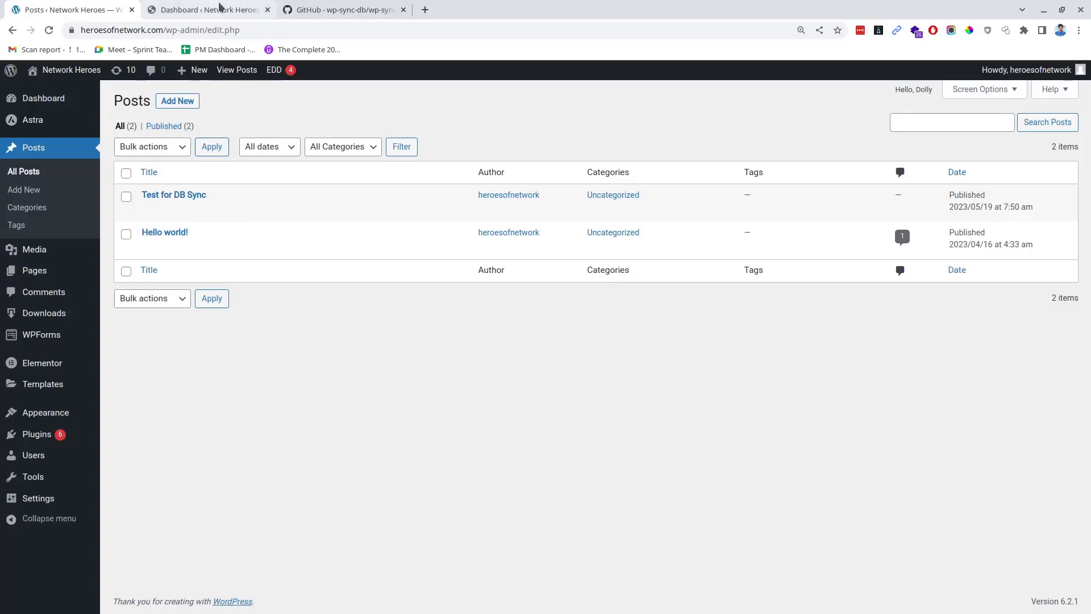
Open the destination site's All Posts list, which shows only 'Hello world!'
{"action": "left_click", "coordinate": [209, 9]}
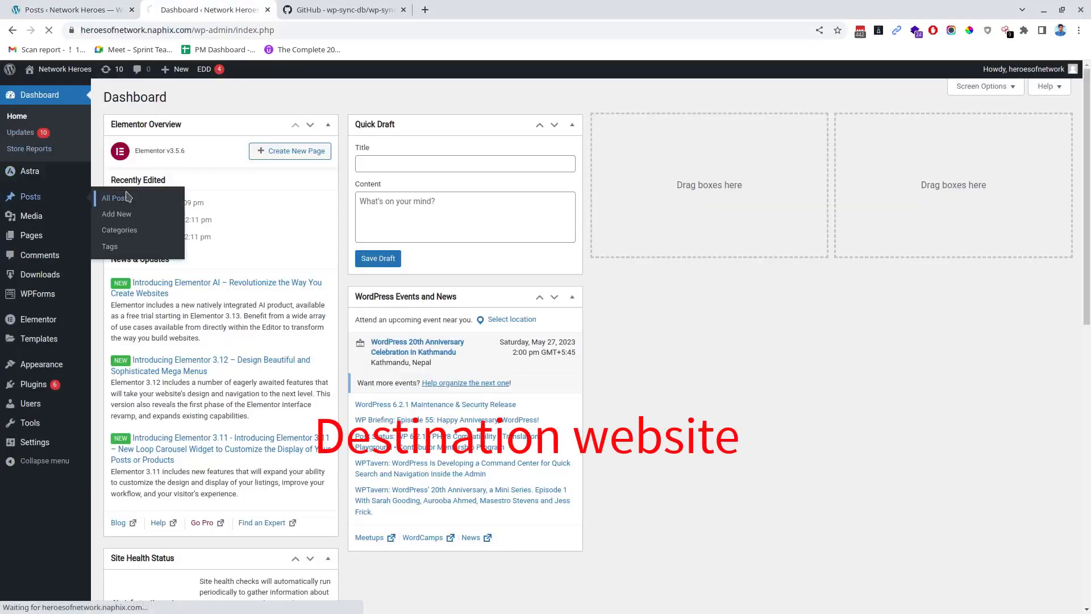
{"action": "left_click", "coordinate": [114, 198]}
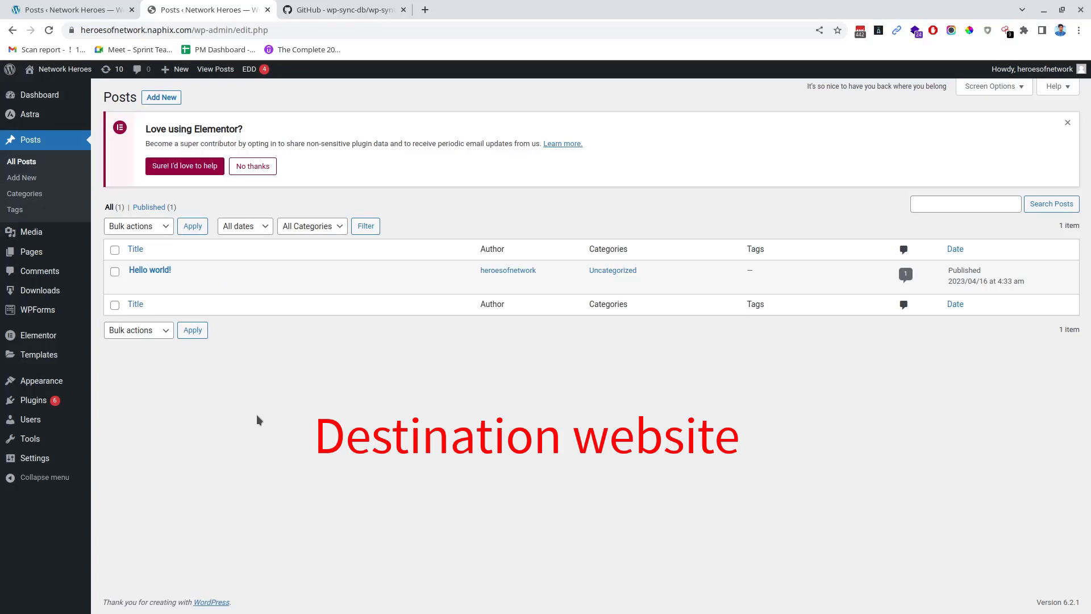
{"action": "mouse_move", "coordinate": [267, 425]}
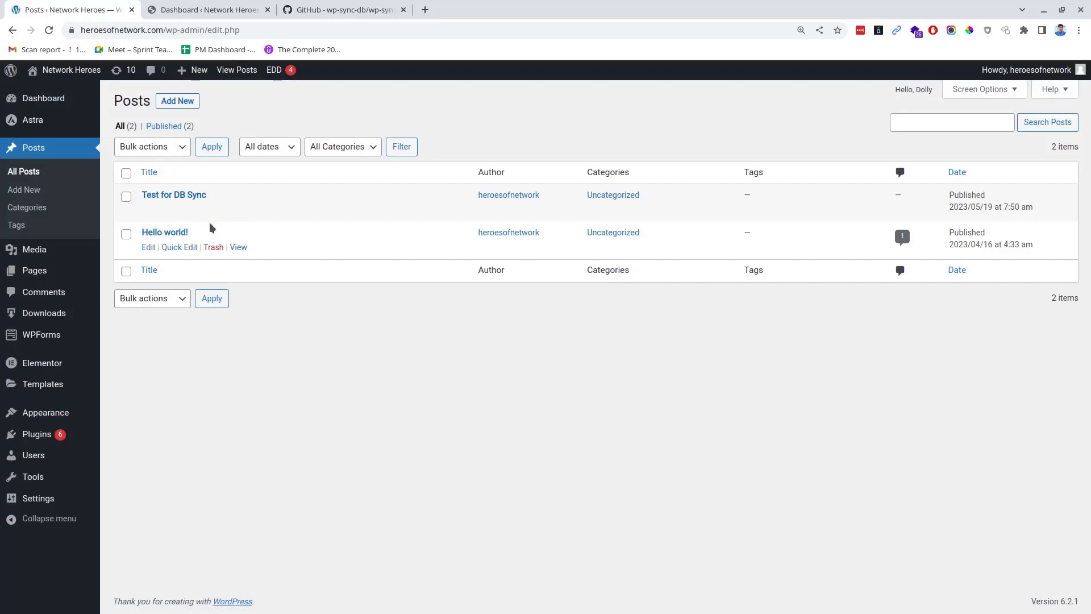
{"action": "mouse_move", "coordinate": [229, 69]}
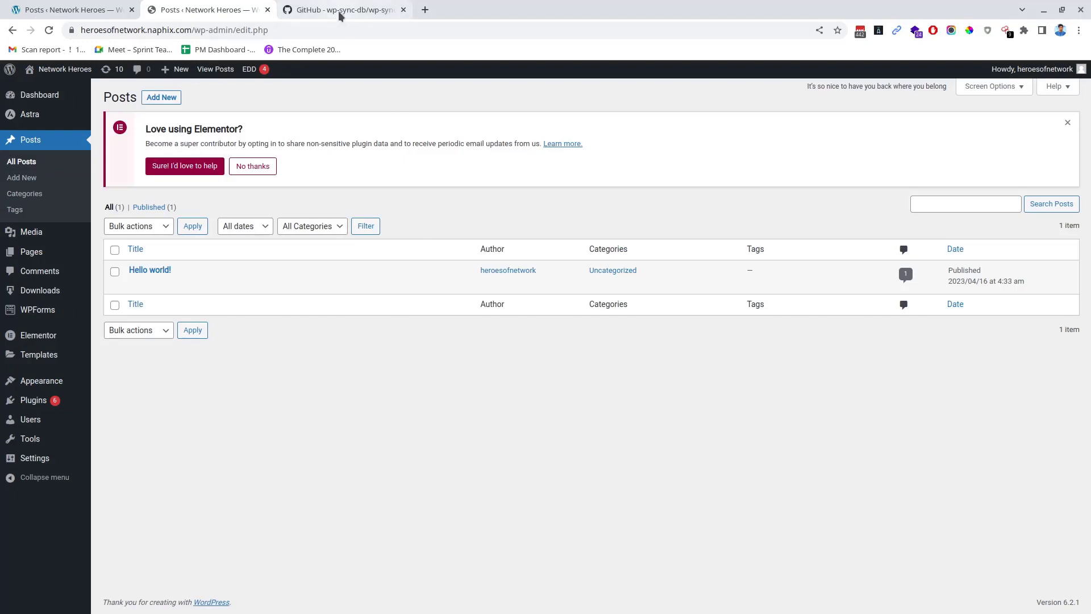
Download the wp-sync-db repository as a ZIP from GitHub's Code menu
{"action": "left_click", "coordinate": [341, 9]}
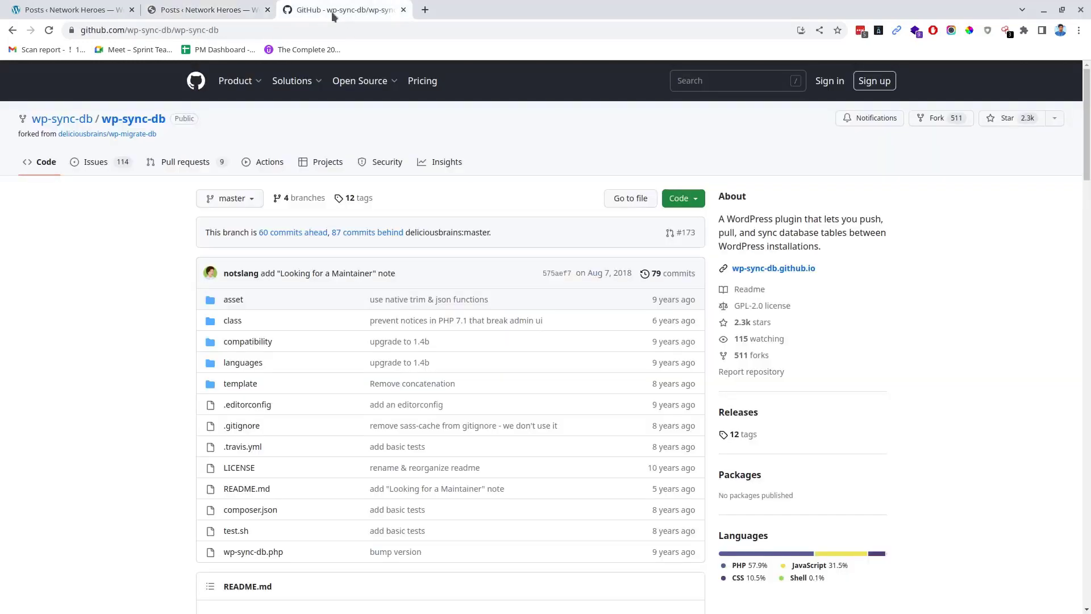
{"action": "mouse_move", "coordinate": [133, 118]}
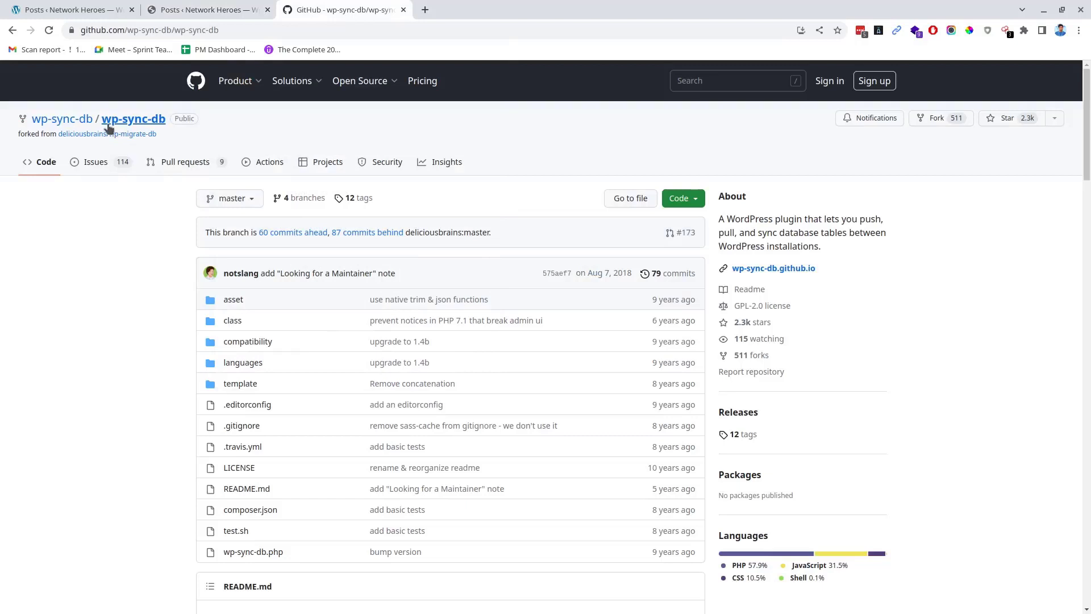
{"action": "mouse_move", "coordinate": [146, 123]}
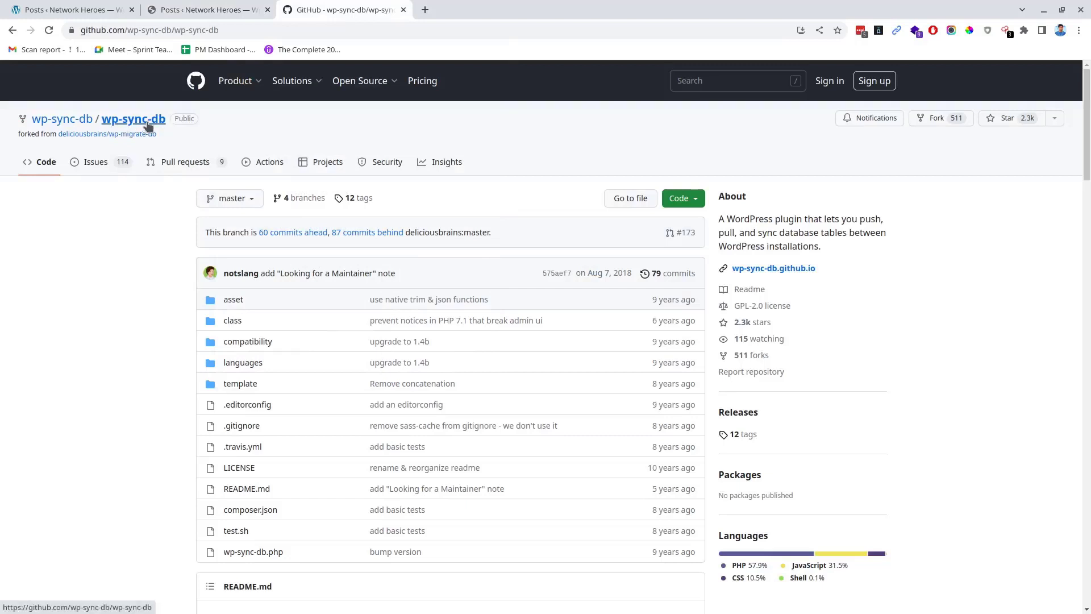
{"action": "mouse_move", "coordinate": [195, 154]}
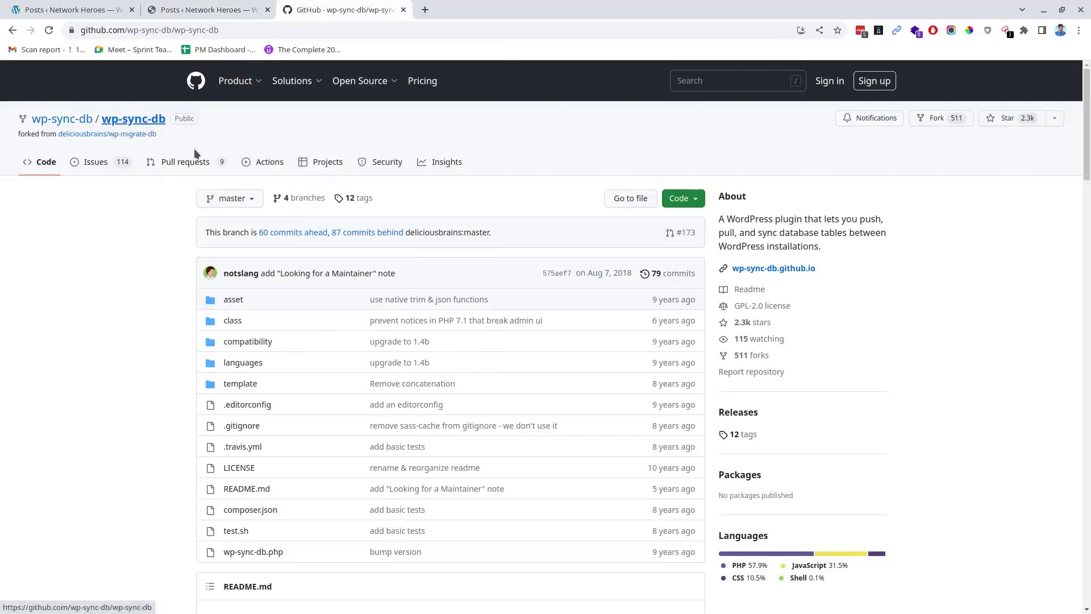
{"action": "left_click", "coordinate": [146, 30]}
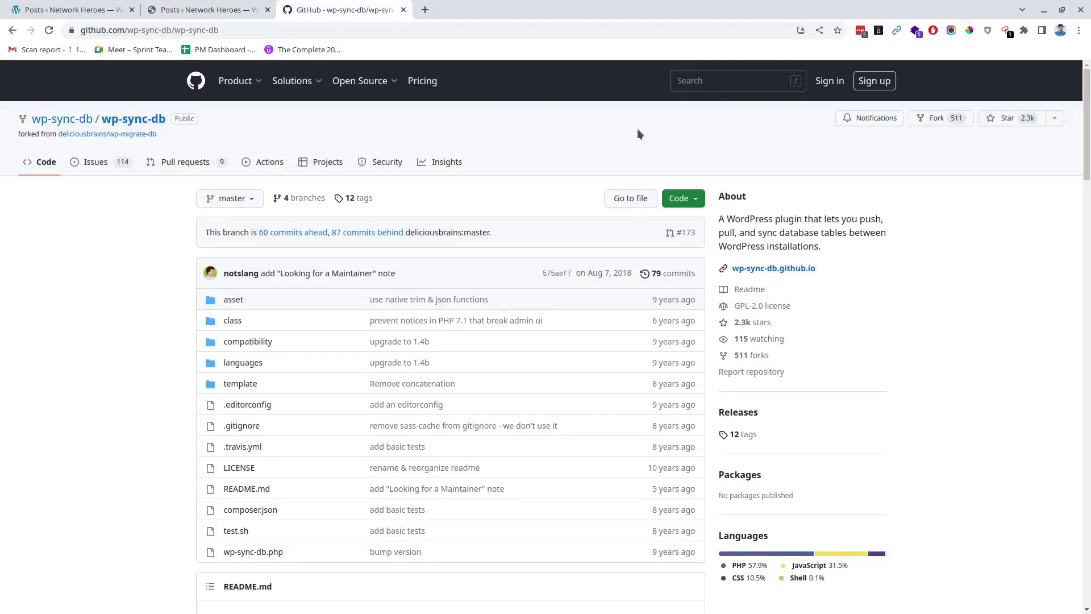
{"action": "left_click", "coordinate": [678, 198]}
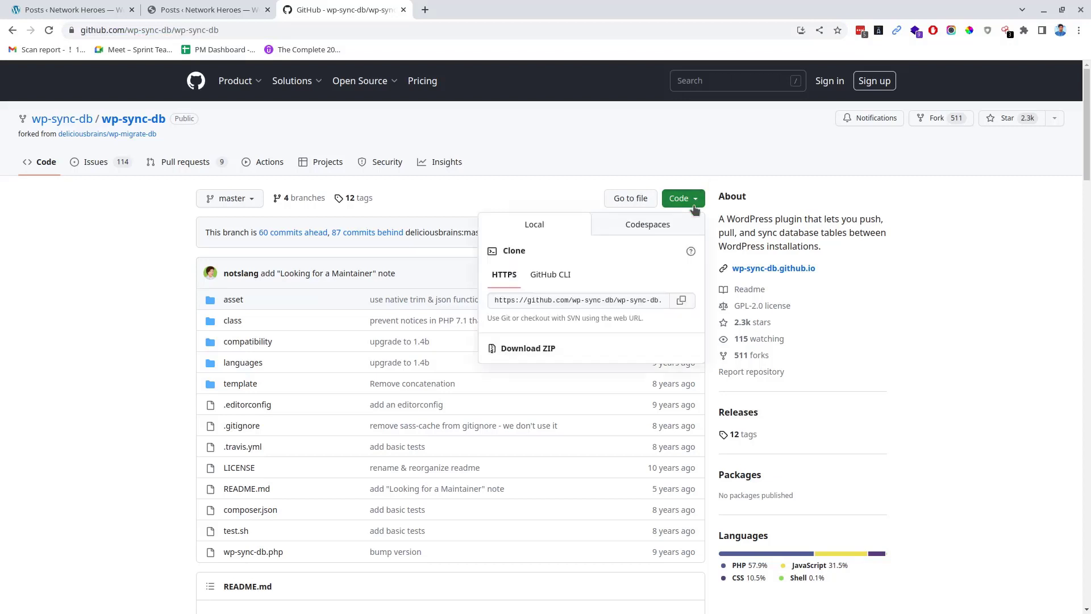
{"action": "mouse_move", "coordinate": [539, 322]}
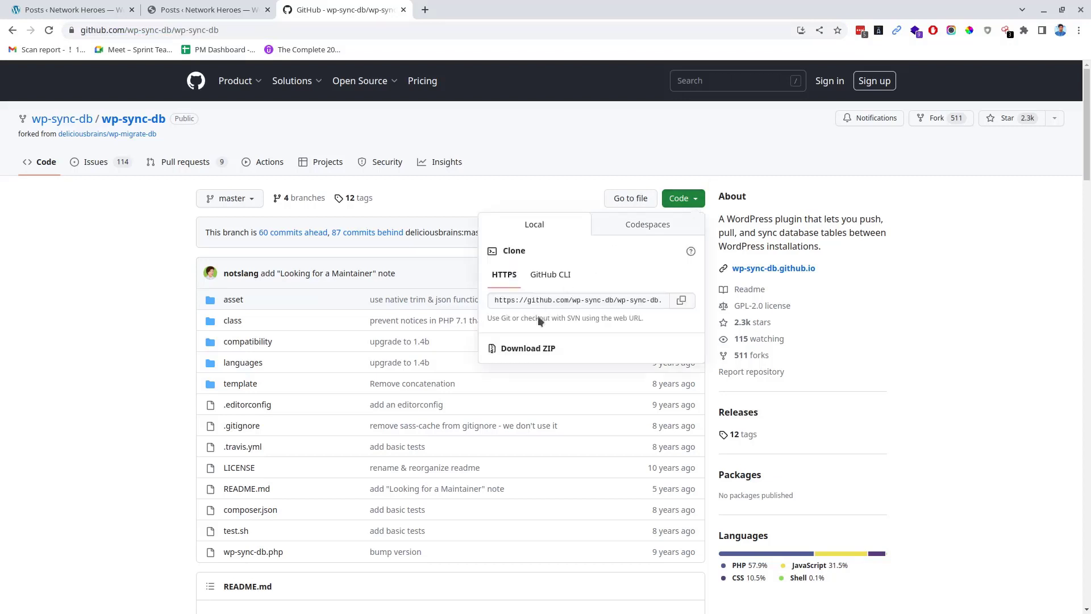
{"action": "mouse_move", "coordinate": [527, 347]}
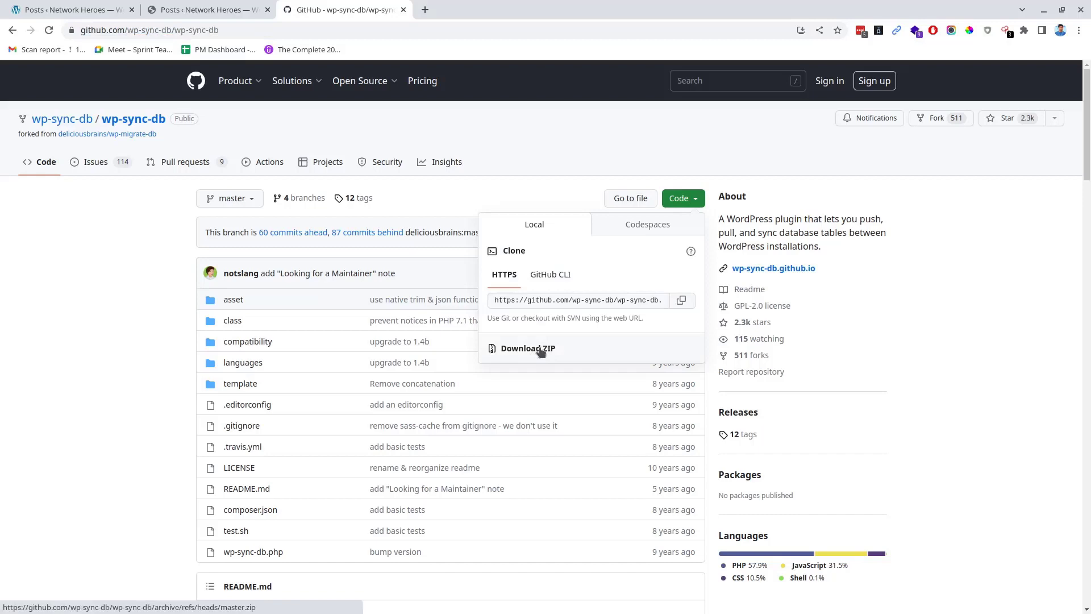
{"action": "left_click", "coordinate": [527, 348]}
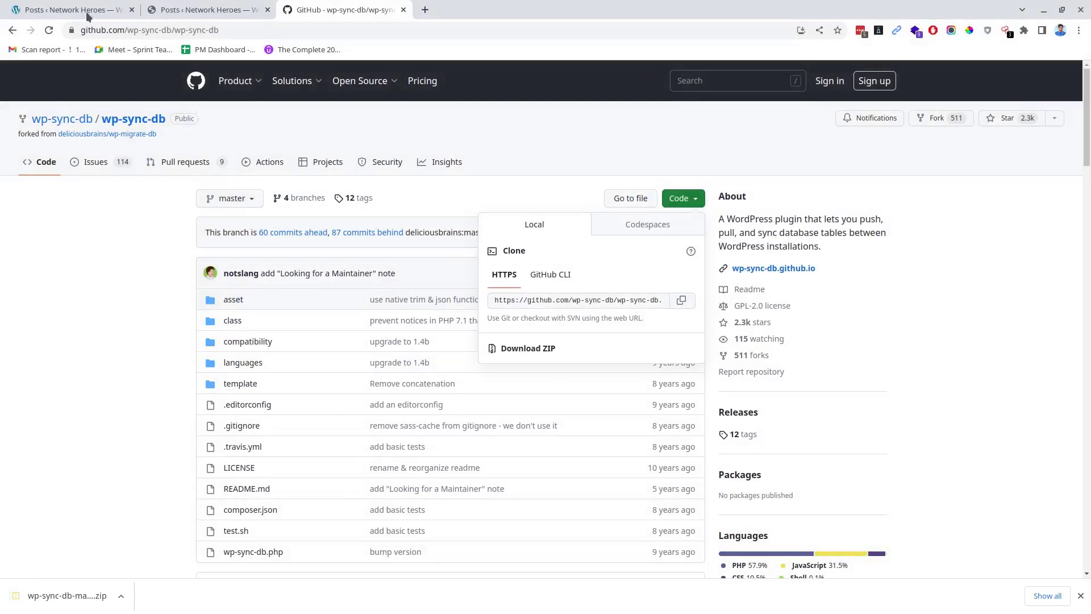
{"action": "left_click", "coordinate": [69, 10]}
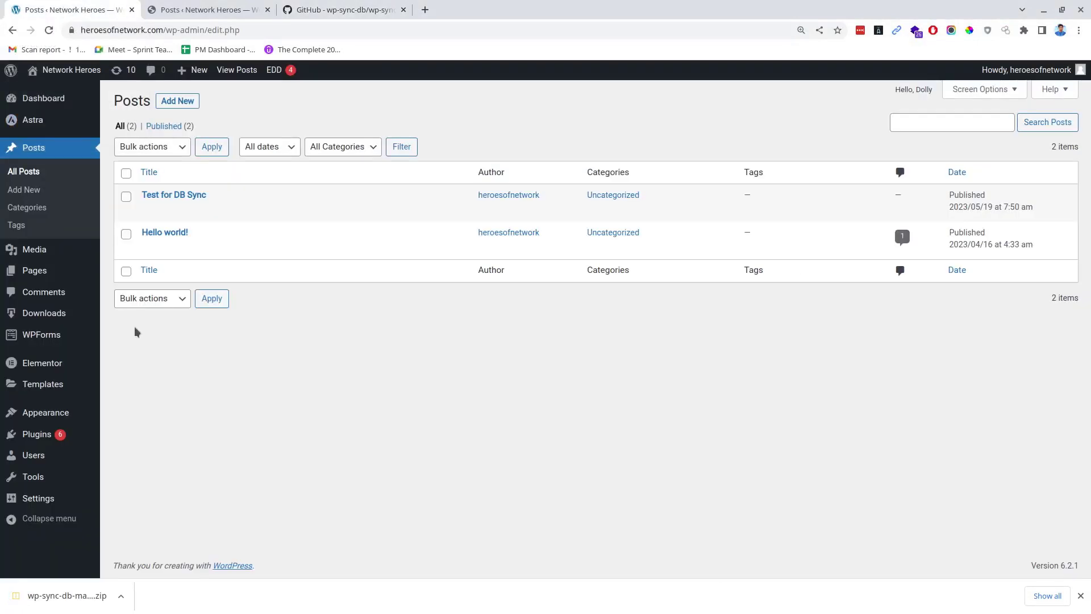
Upload and install wp-sync-db-master.zip through Plugins > Add New on the source site
{"action": "left_click", "coordinate": [127, 453]}
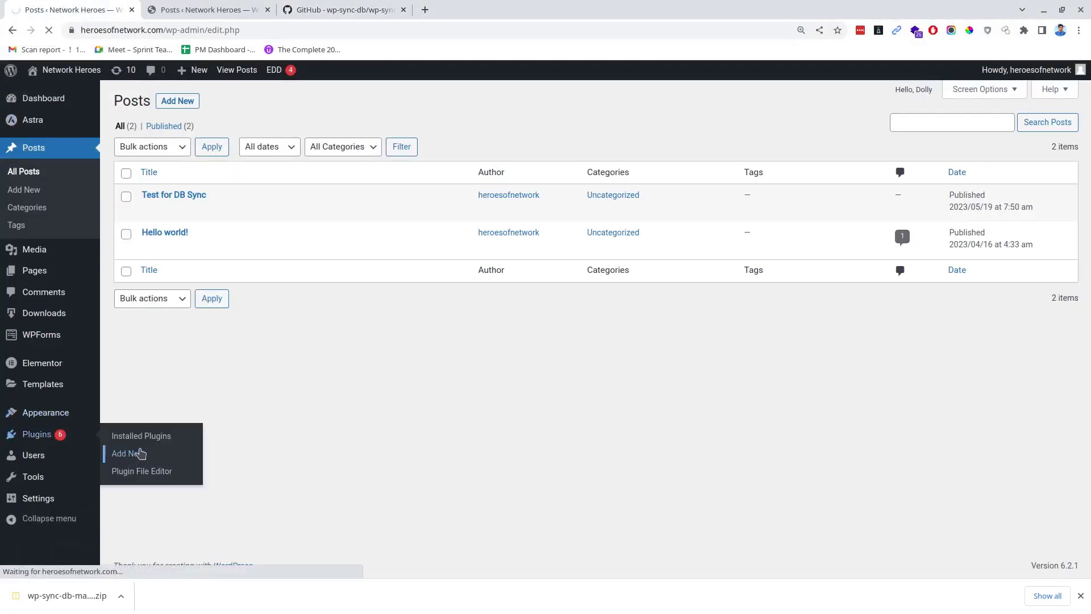
{"action": "left_click", "coordinate": [124, 453]}
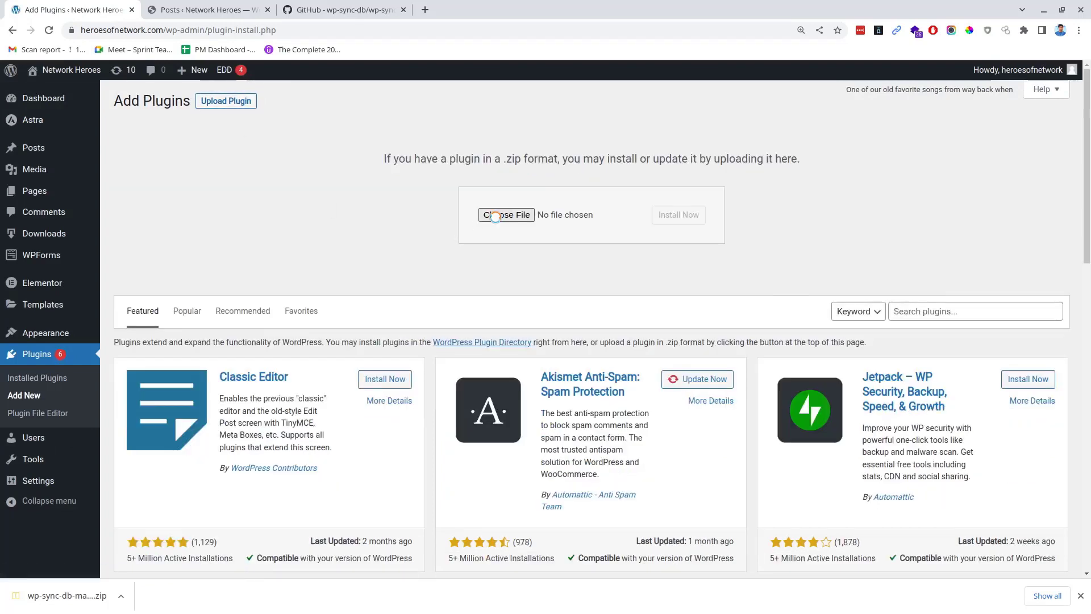
{"action": "left_click", "coordinate": [506, 214]}
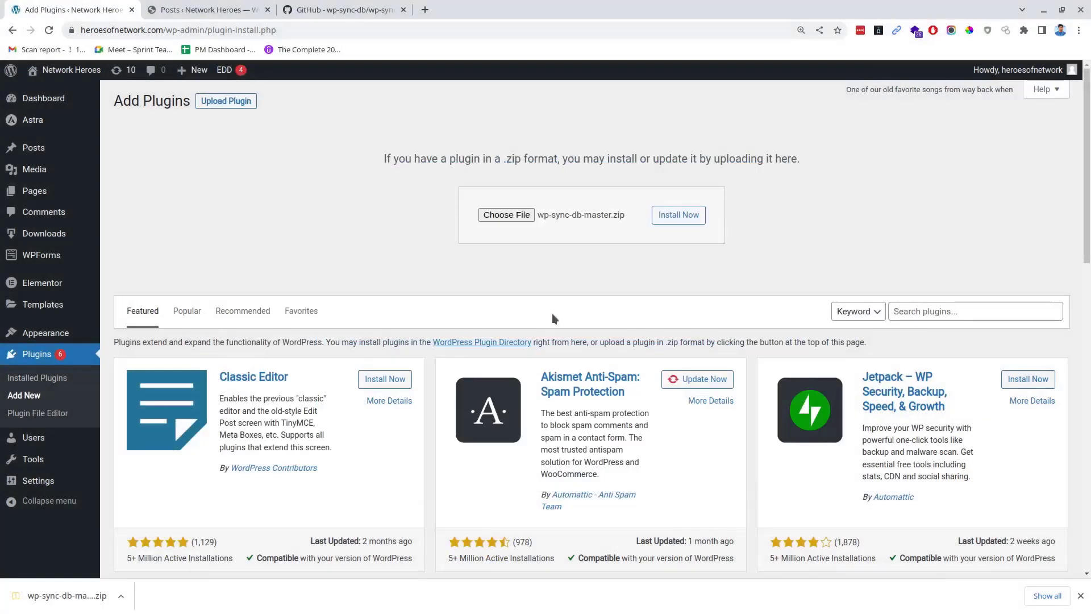
{"action": "left_click", "coordinate": [678, 215]}
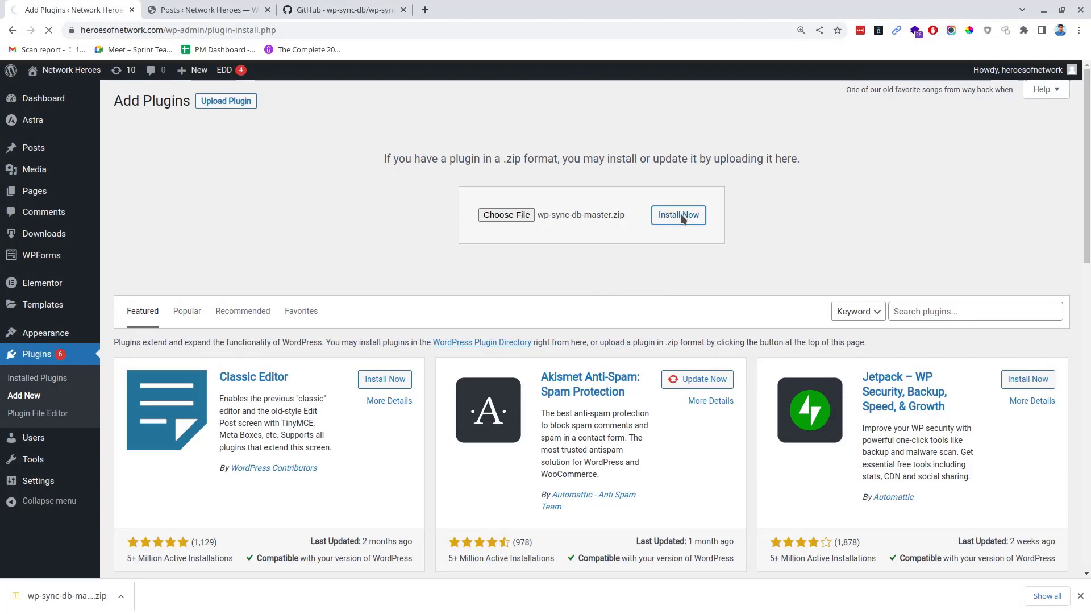
{"action": "left_click", "coordinate": [678, 214]}
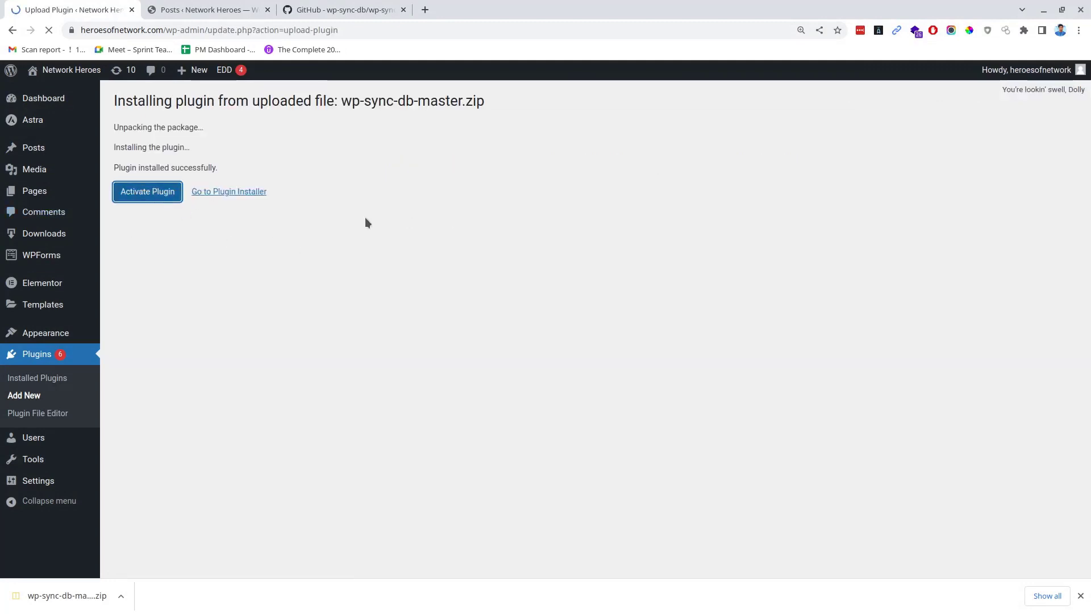
{"action": "left_click", "coordinate": [146, 191]}
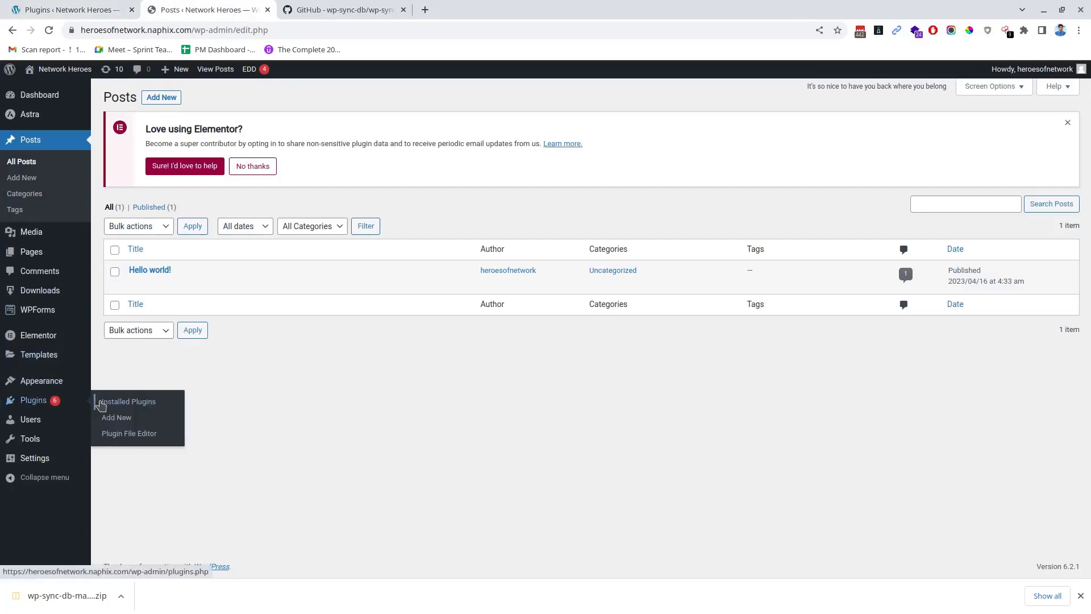
Upload, install and activate wp-sync-db-master.zip on the destination site
{"action": "left_click", "coordinate": [116, 417]}
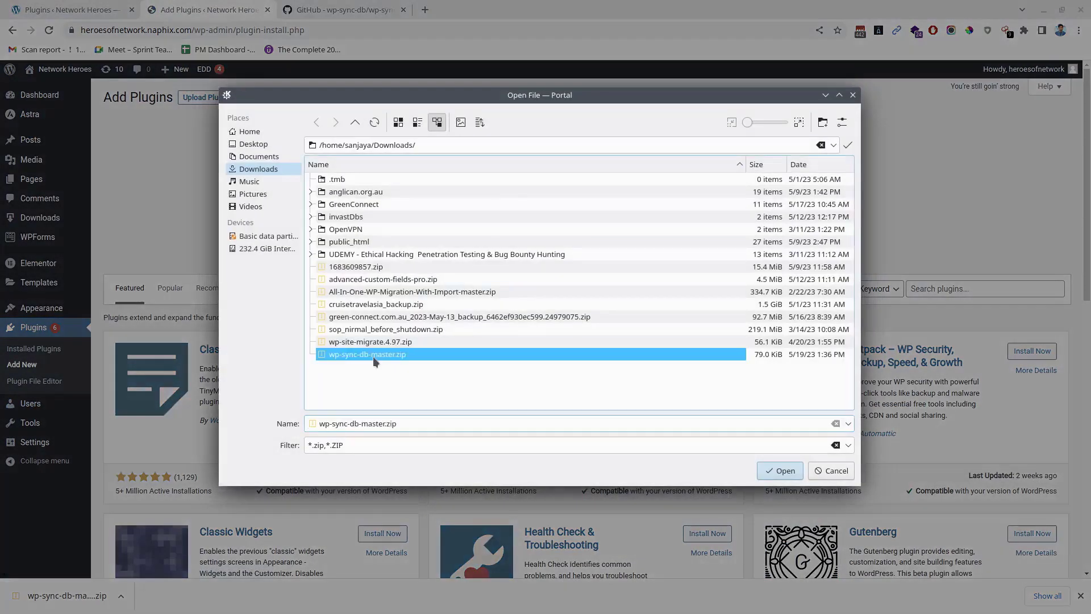
{"action": "left_click", "coordinate": [779, 471]}
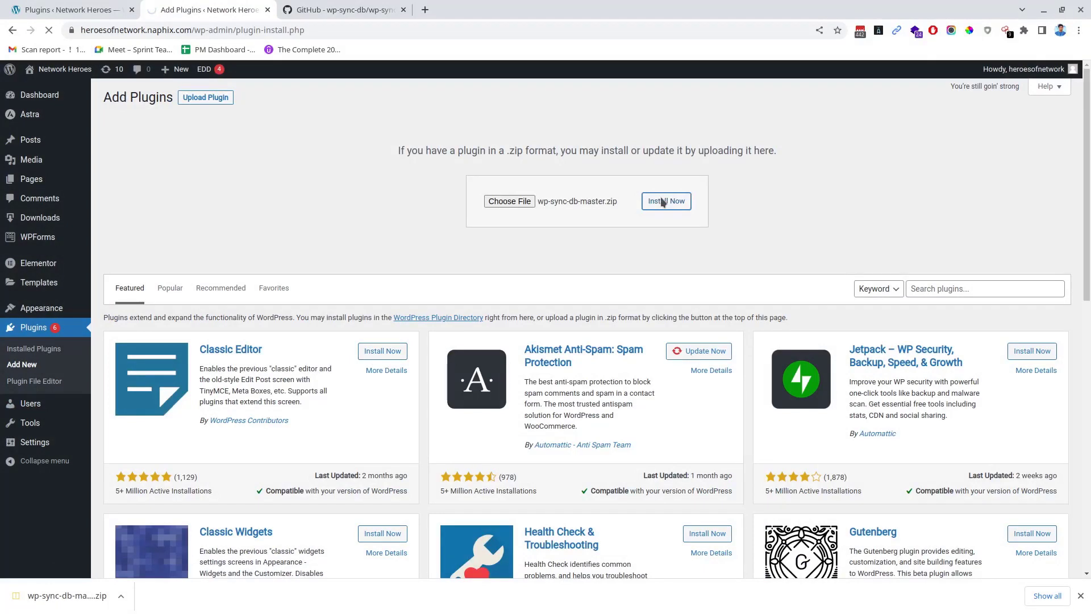
{"action": "left_click", "coordinate": [666, 200]}
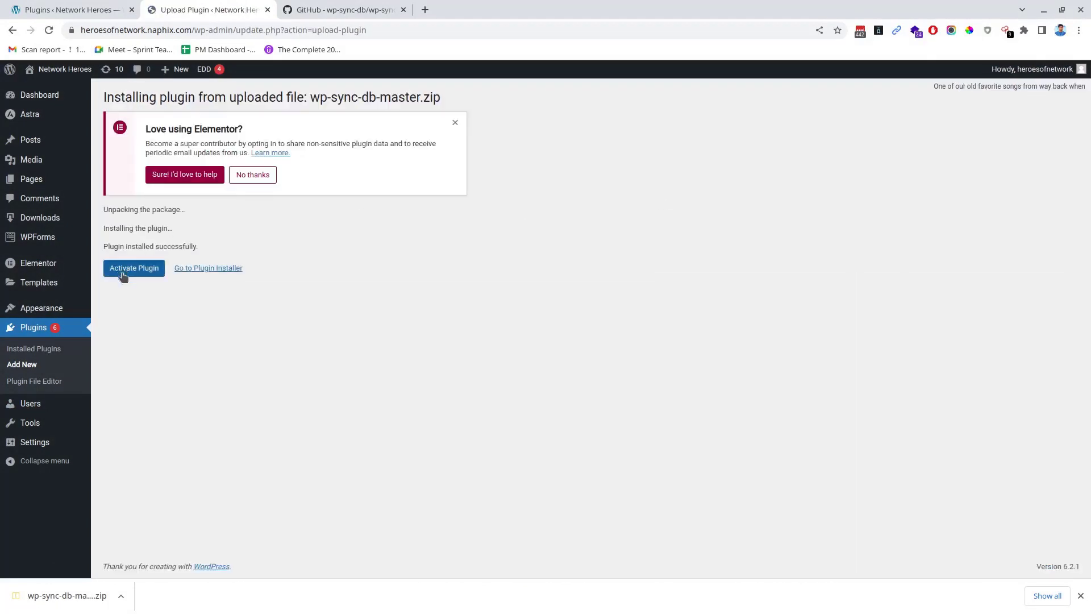
{"action": "left_click", "coordinate": [134, 267]}
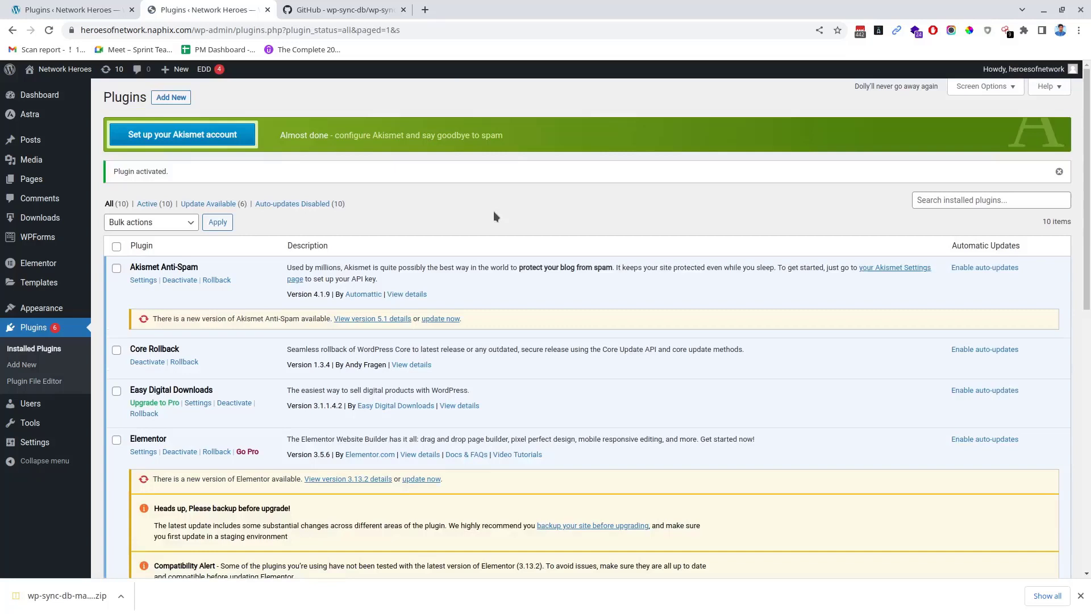
{"action": "mouse_move", "coordinate": [496, 226]}
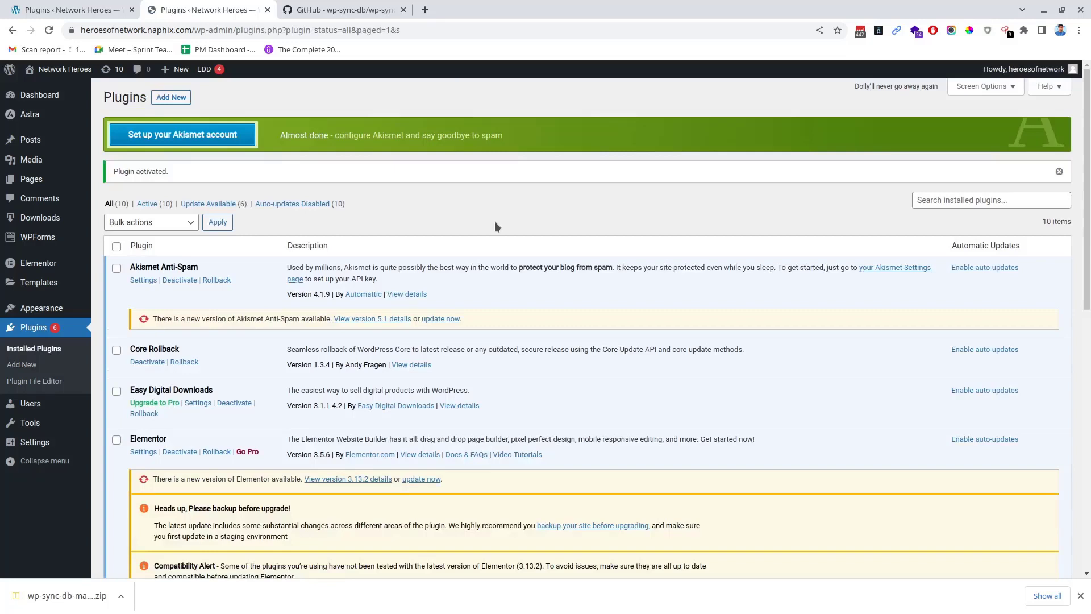
{"action": "mouse_move", "coordinate": [304, 111]}
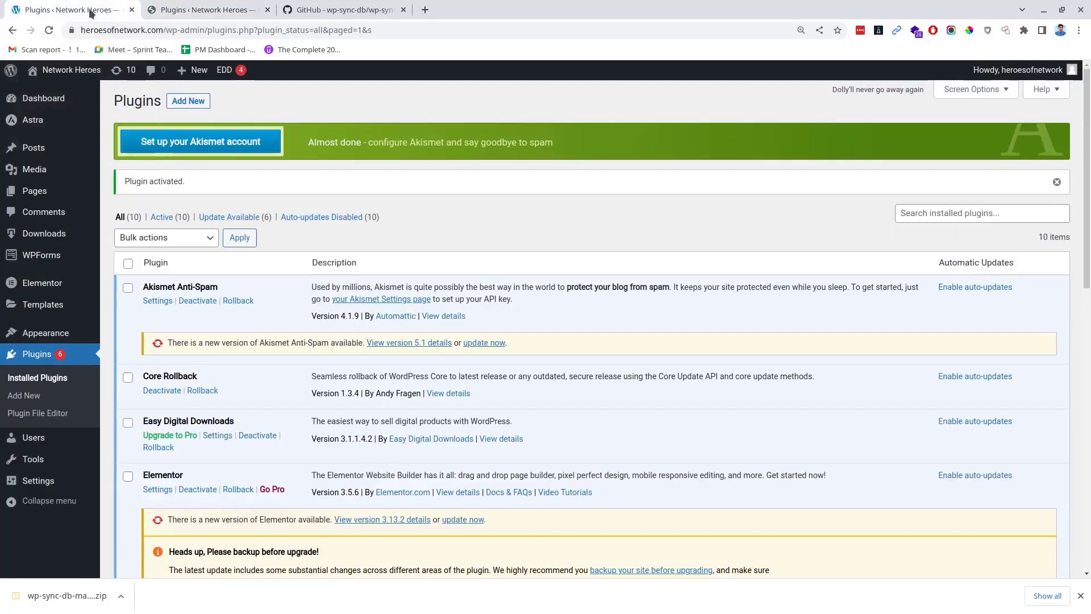
{"action": "mouse_move", "coordinate": [32, 458]}
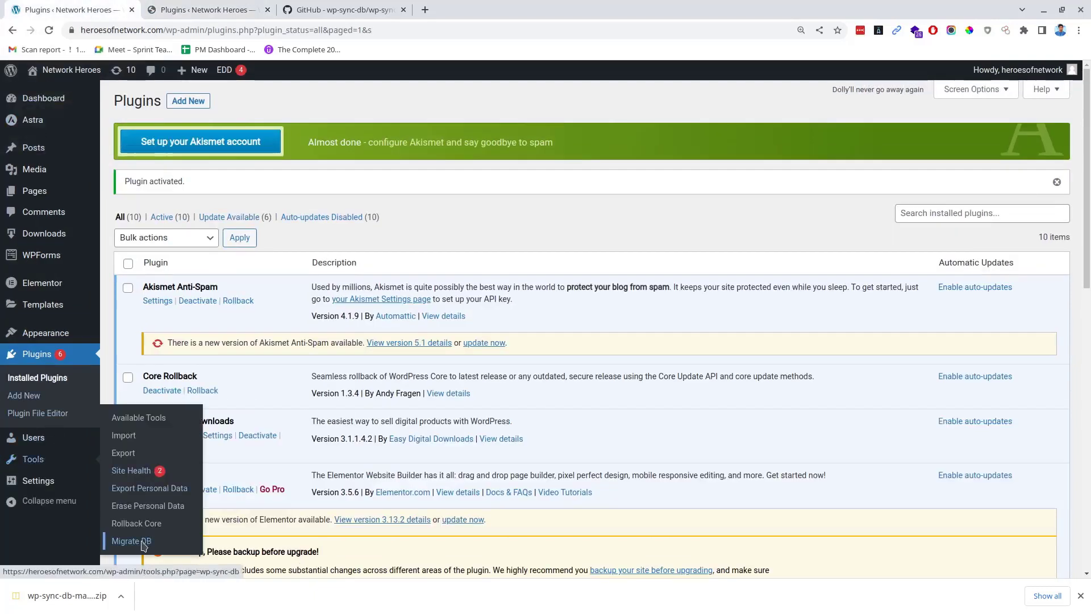
Open Tools > Migrate DB on the source site, then on the destination site
{"action": "left_click", "coordinate": [130, 540]}
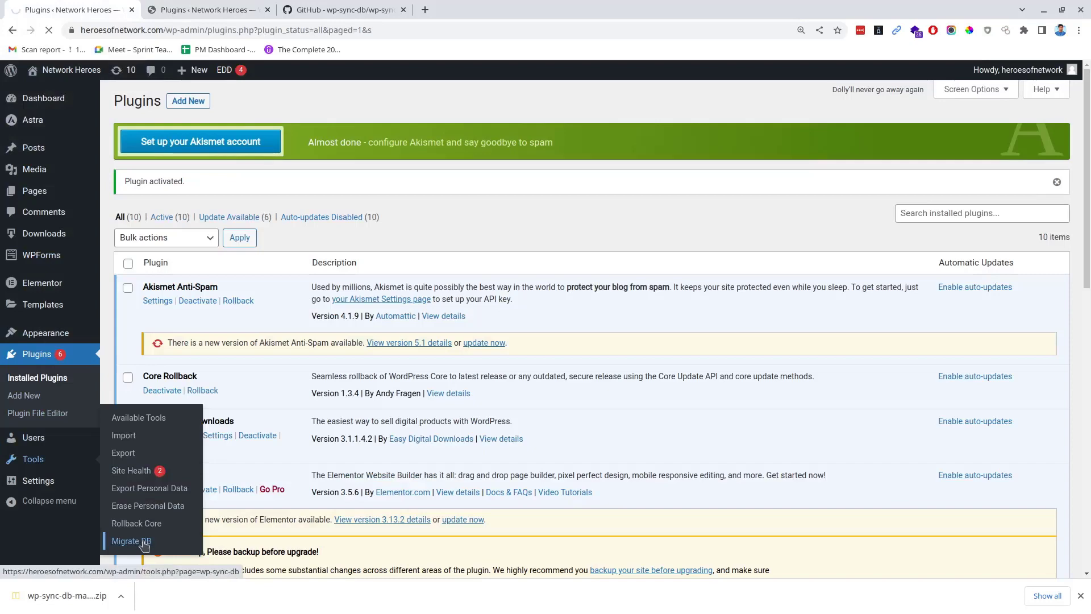
{"action": "left_click", "coordinate": [131, 541]}
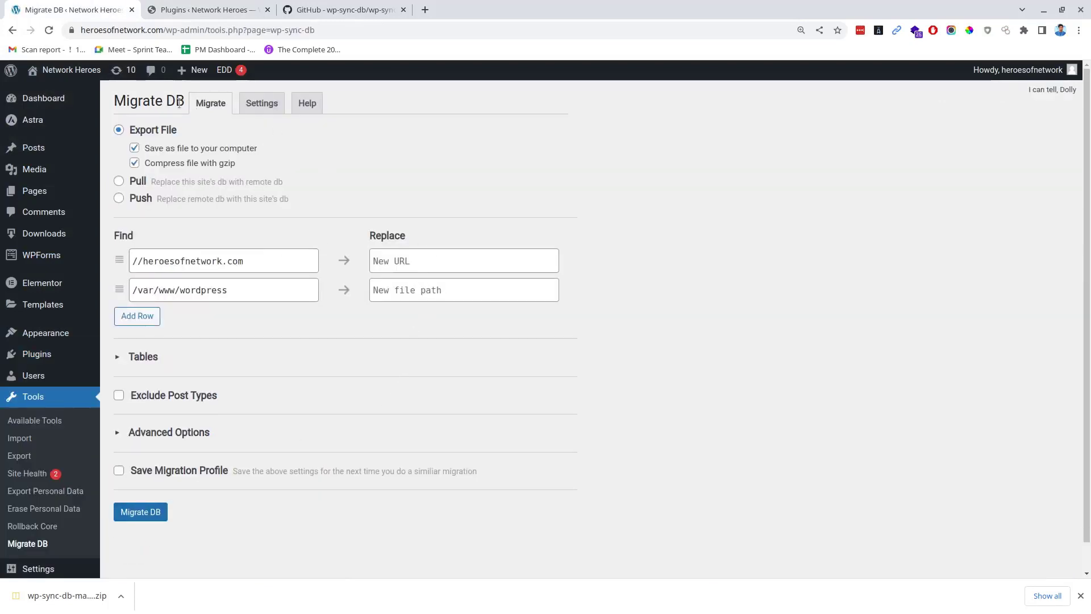
{"action": "left_click", "coordinate": [205, 10]}
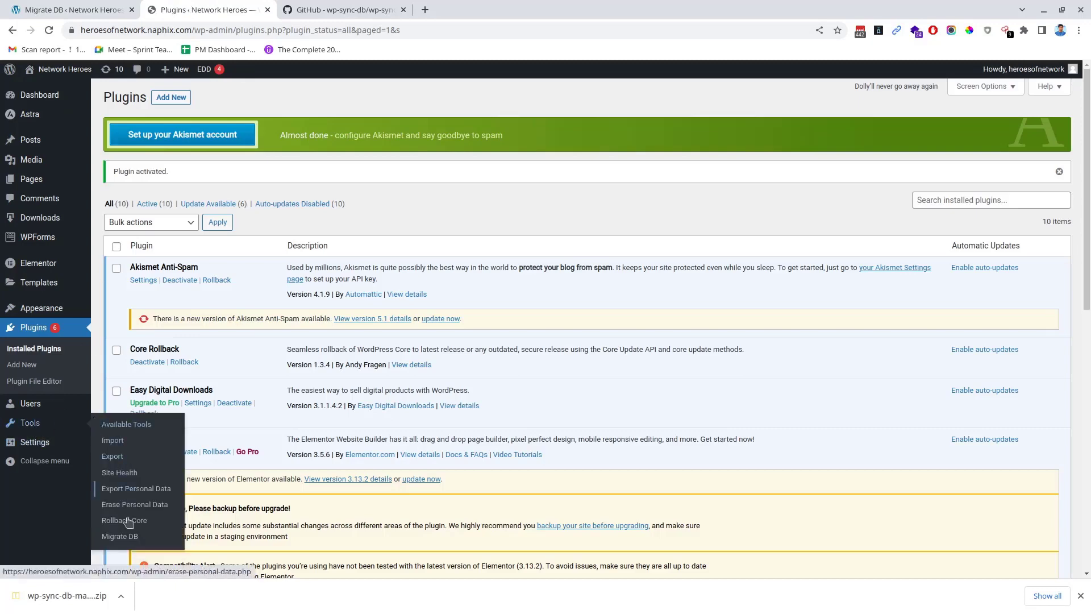
{"action": "left_click", "coordinate": [120, 536]}
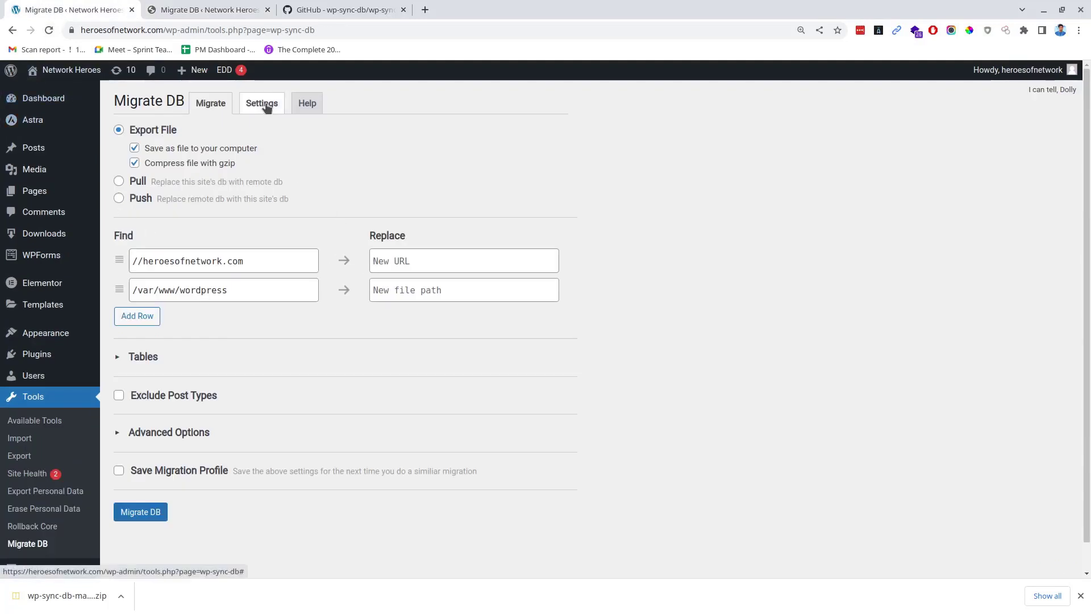
Paste the source's connection info into a Pull migration and fill replacement URL and path
{"action": "left_click", "coordinate": [261, 103]}
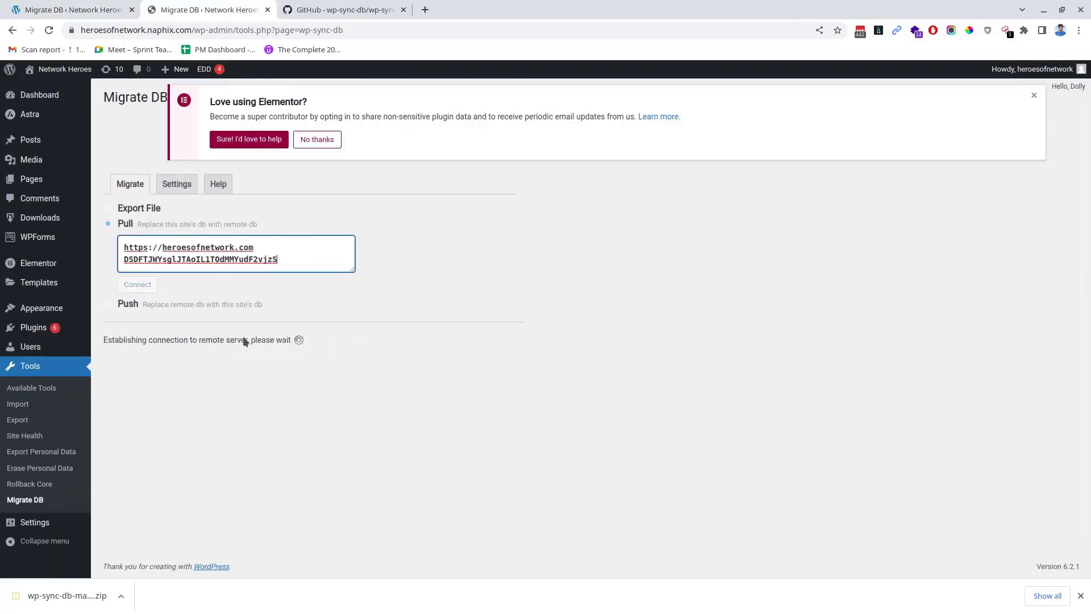
{"action": "left_click", "coordinate": [137, 284]}
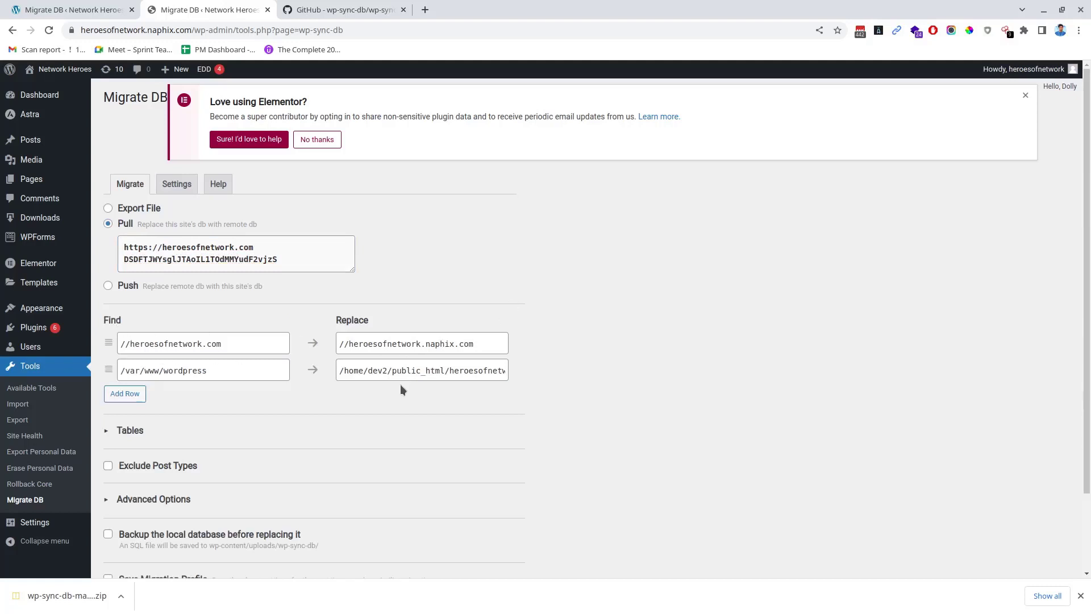
{"action": "mouse_move", "coordinate": [511, 383]}
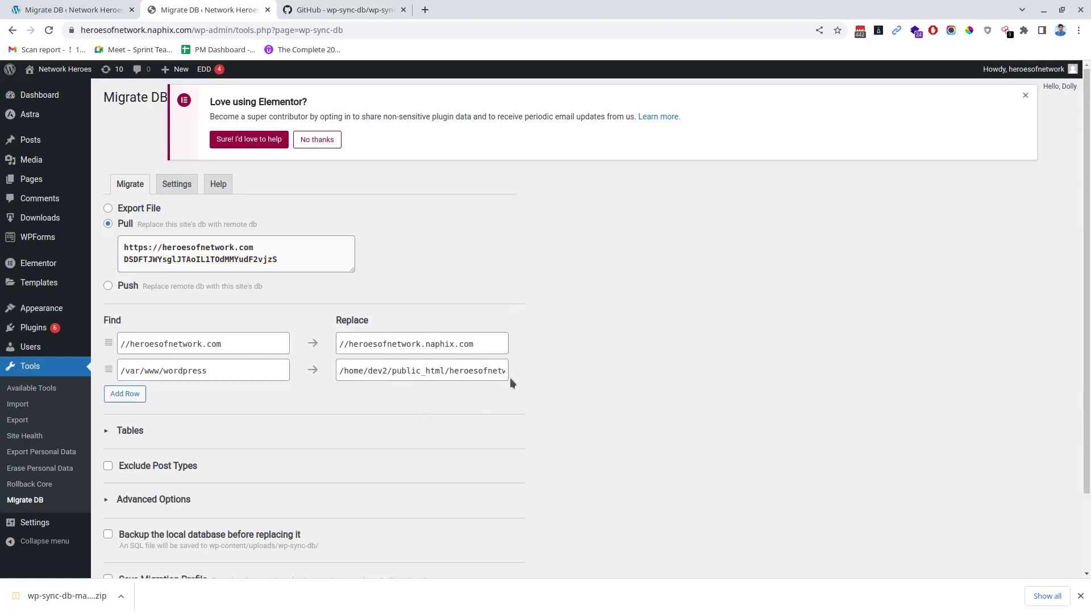
{"action": "mouse_move", "coordinate": [974, 93]}
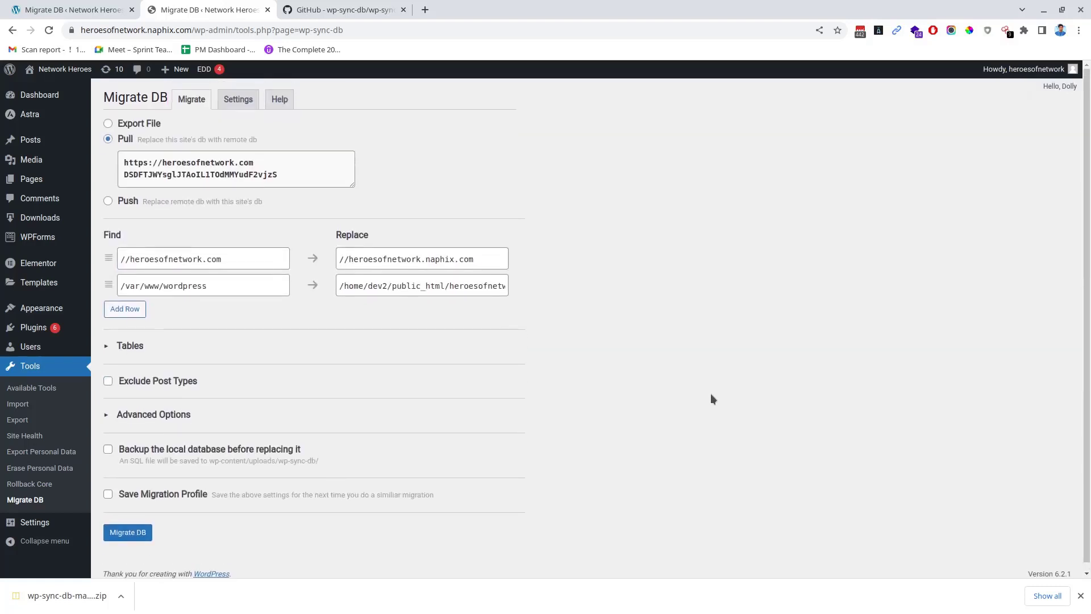
Run the database pull from heroesofnetwork.com and dismiss the completion notice
{"action": "left_click", "coordinate": [128, 532]}
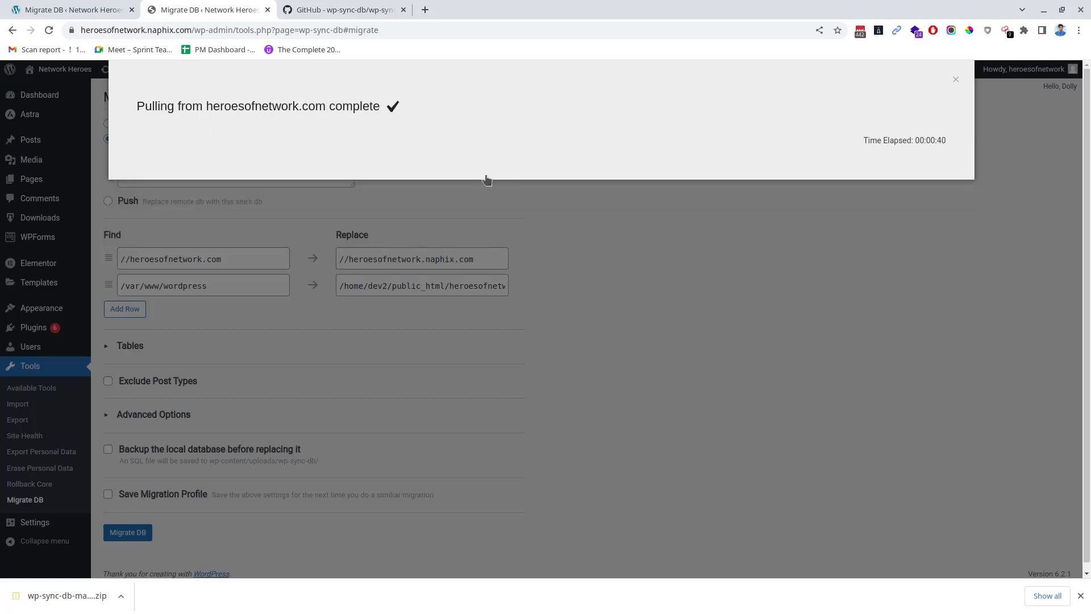
{"action": "mouse_move", "coordinate": [255, 150]}
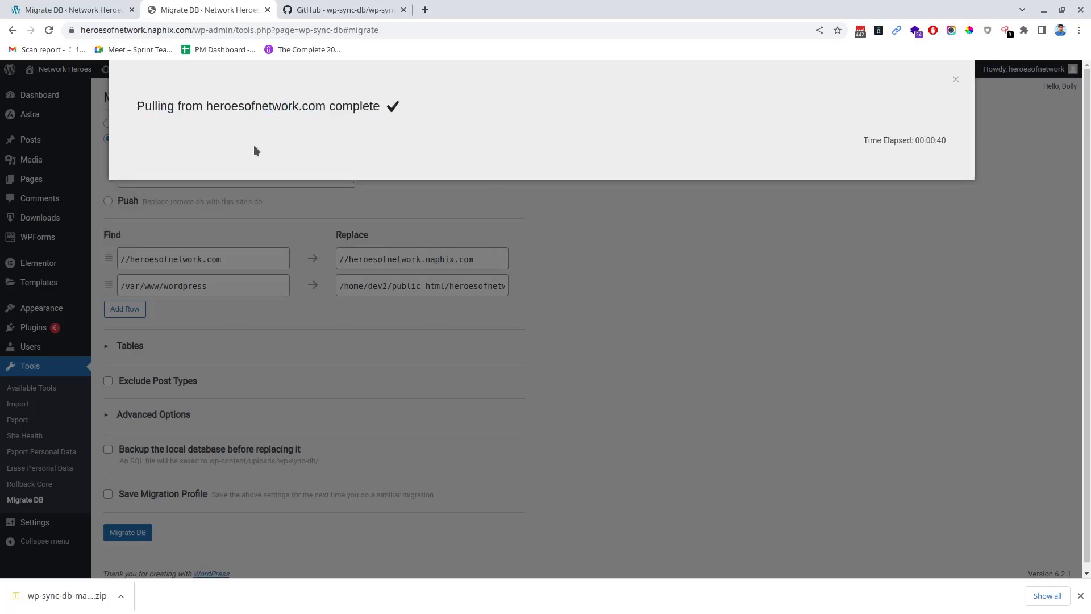
{"action": "mouse_move", "coordinate": [579, 533]}
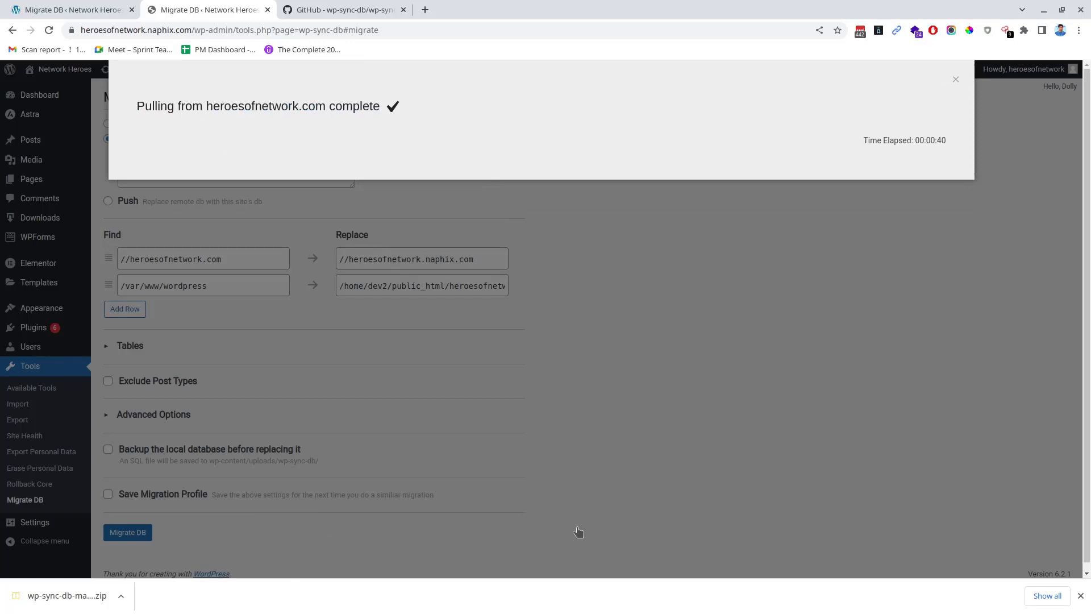
{"action": "left_click", "coordinate": [955, 78]}
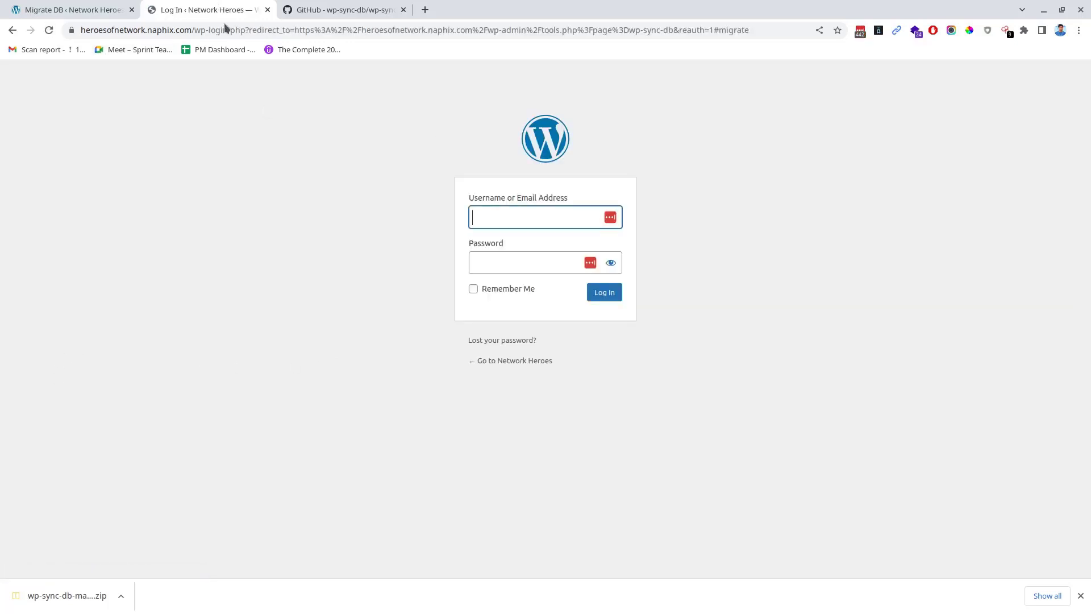
Log in to the destination site as 'heroesofnetwork' with its password
{"action": "type", "text": "heroesofnetwork"}
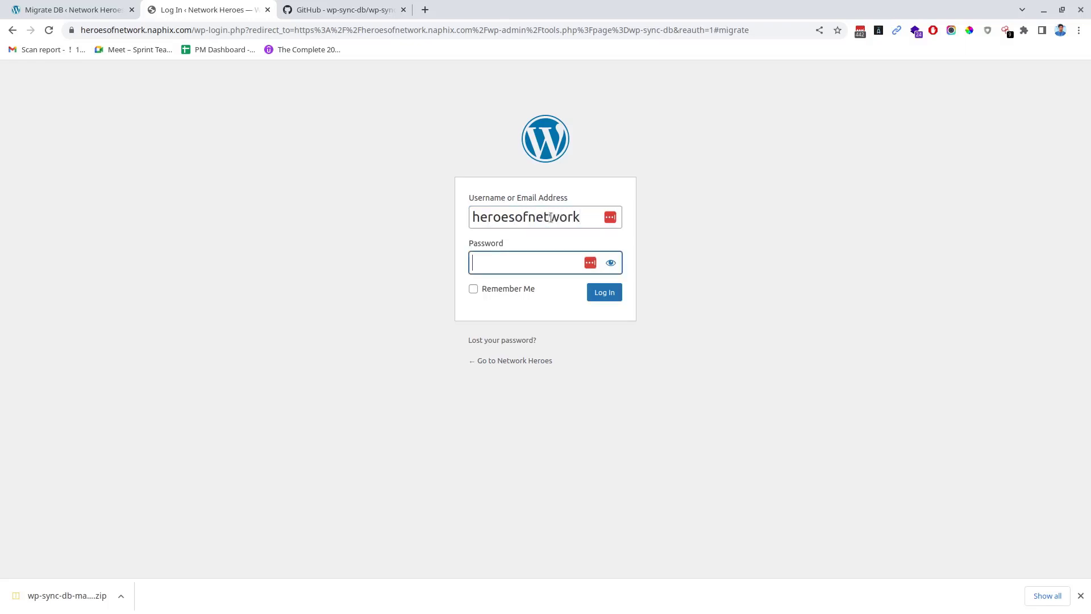
{"action": "type", "text": "password"}
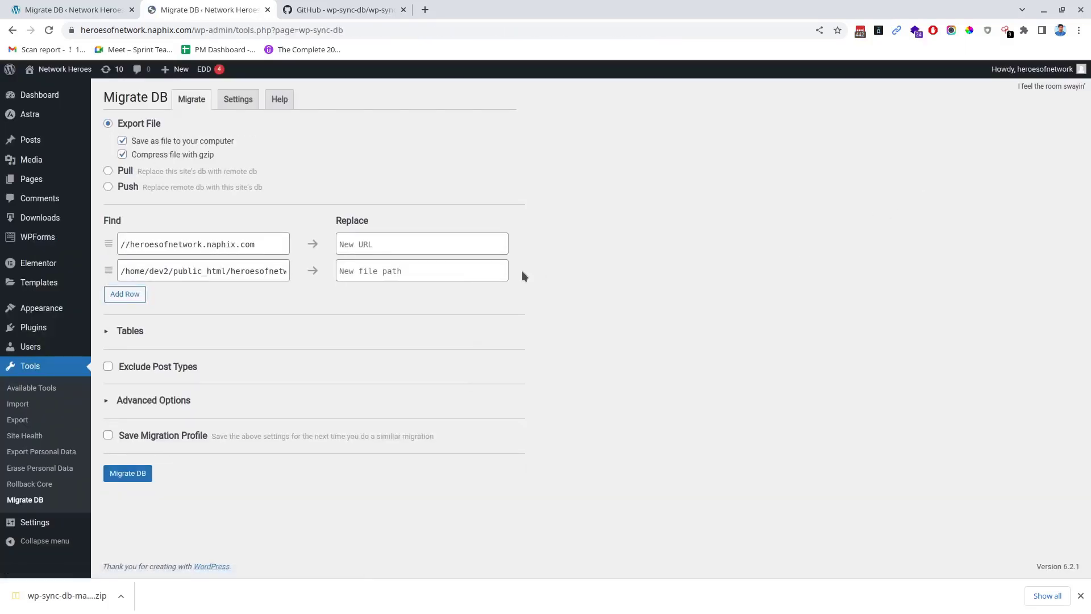
{"action": "mouse_move", "coordinate": [31, 139]}
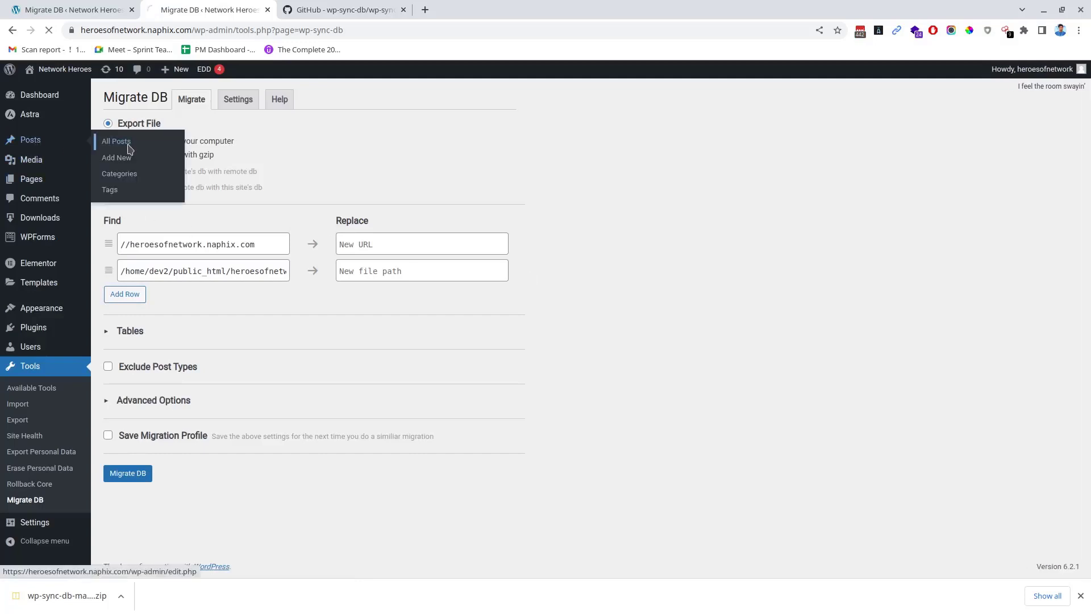
Open the destination's All Posts list and view the synced 'Test for DB Sync' post
{"action": "left_click", "coordinate": [115, 141]}
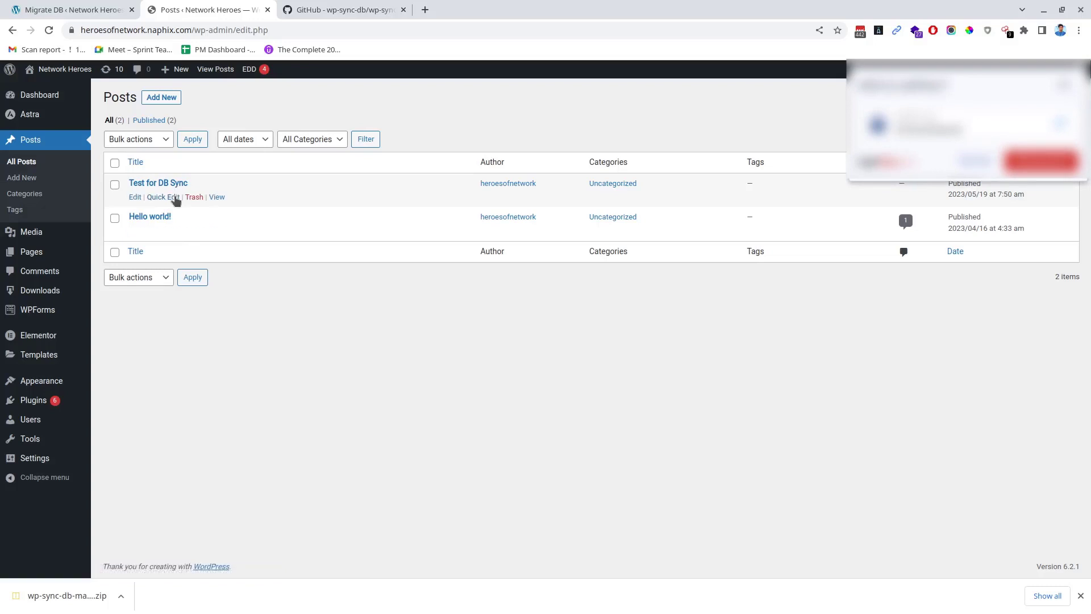
{"action": "left_click", "coordinate": [216, 197]}
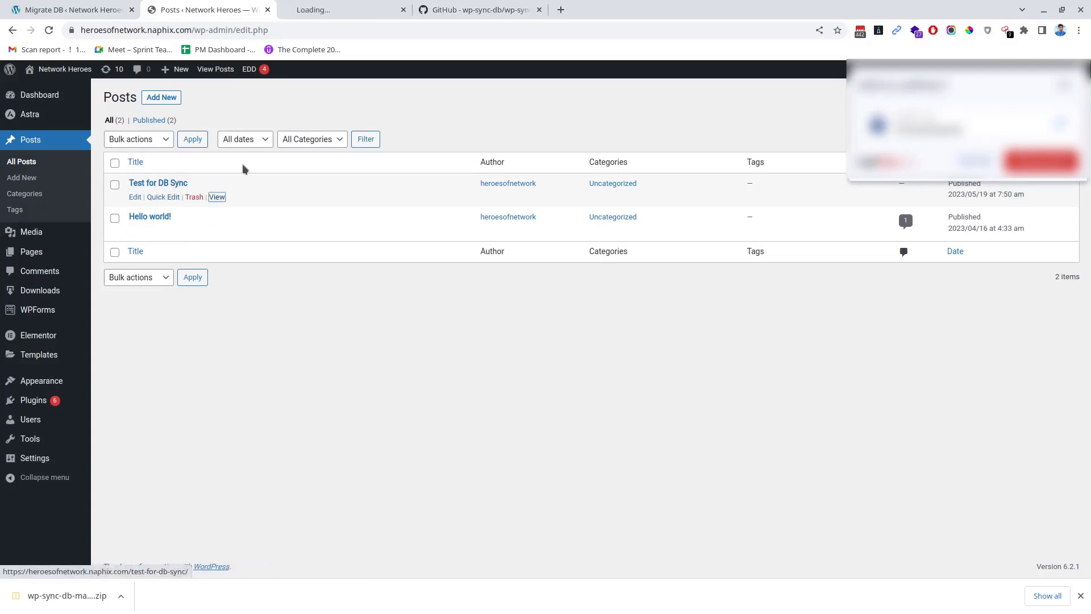